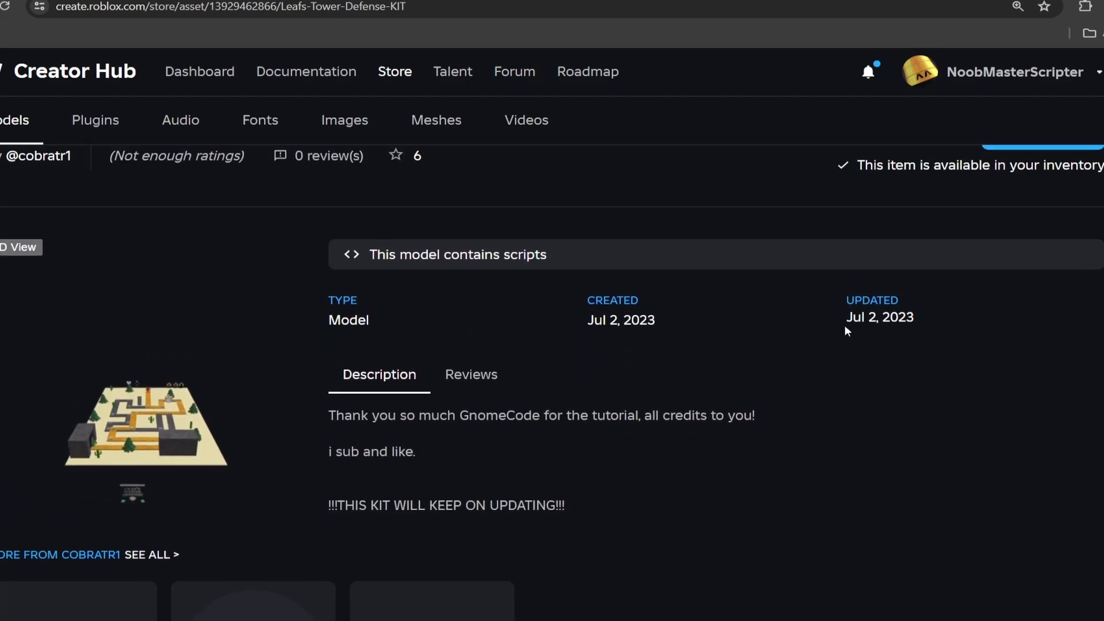
Scroll the Leafs Tower Defense kit store page to confirm it is in the inventory.
scroll(down, 3)
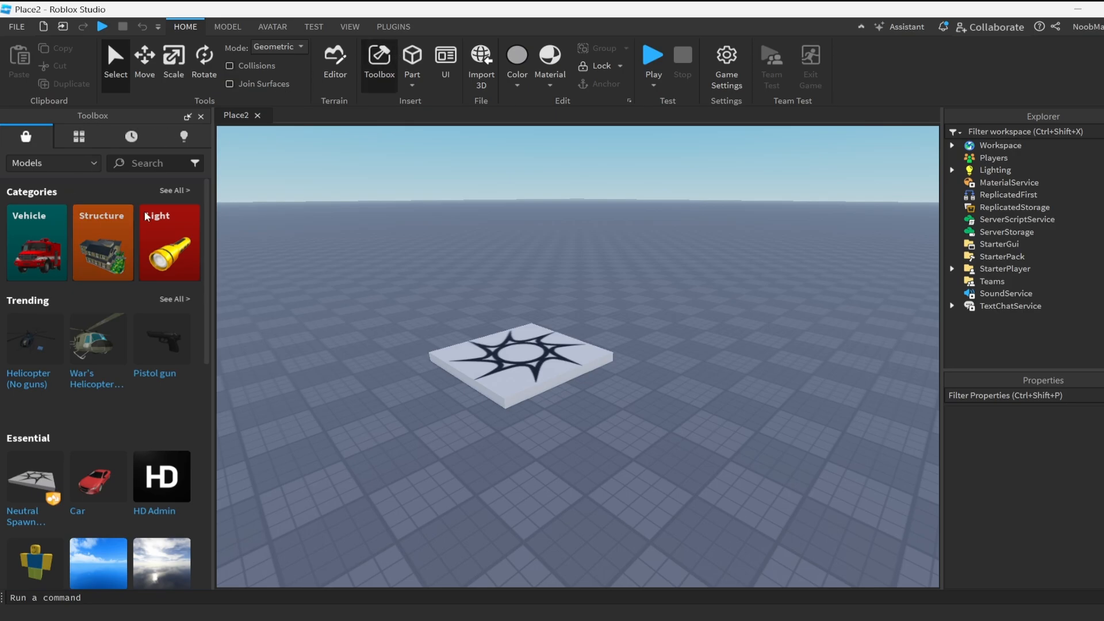
Insert Leaf's Tower Defense KIT from My Models into the Workspace.
click(78, 137)
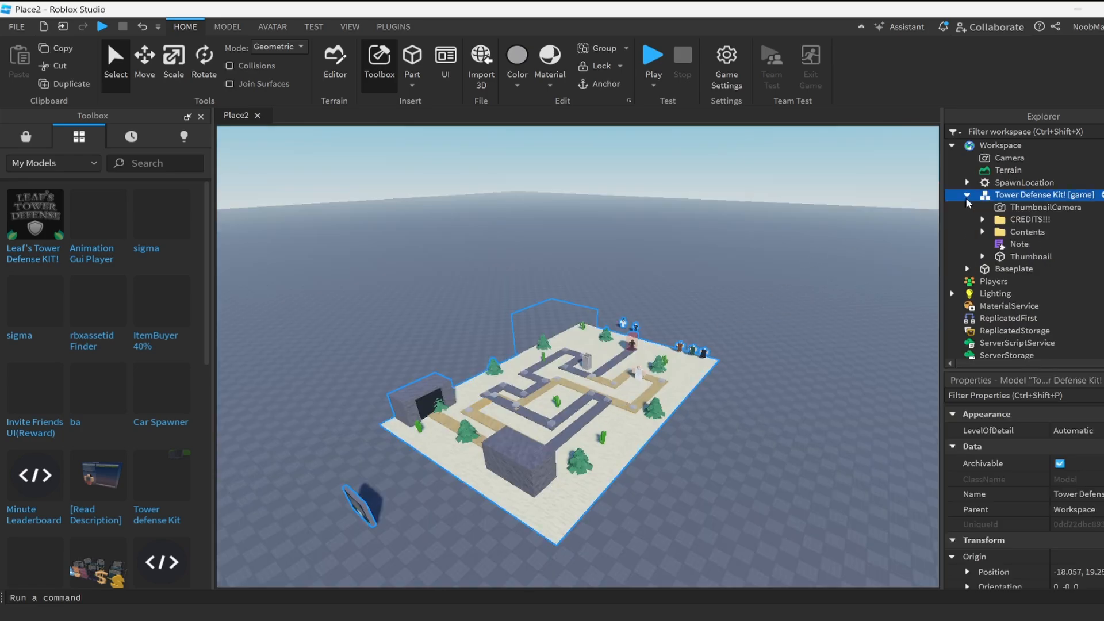
Delete the kit's ThumbnailCamera, CREDITS, Note and Thumbnail, leaving Contents expanded.
click(982, 219)
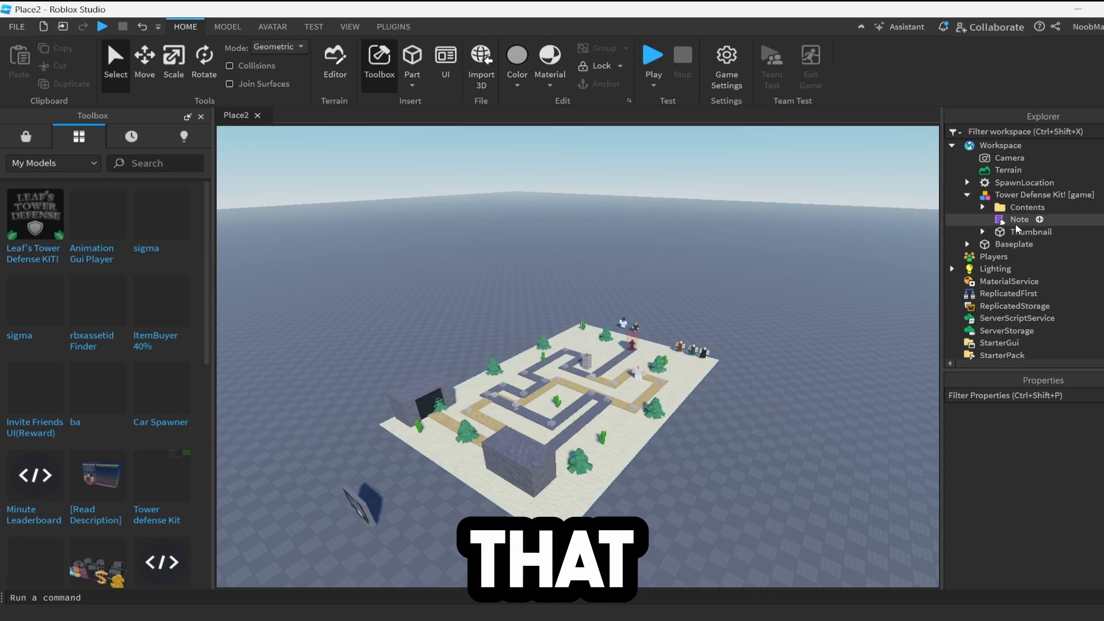
double_click(1019, 218)
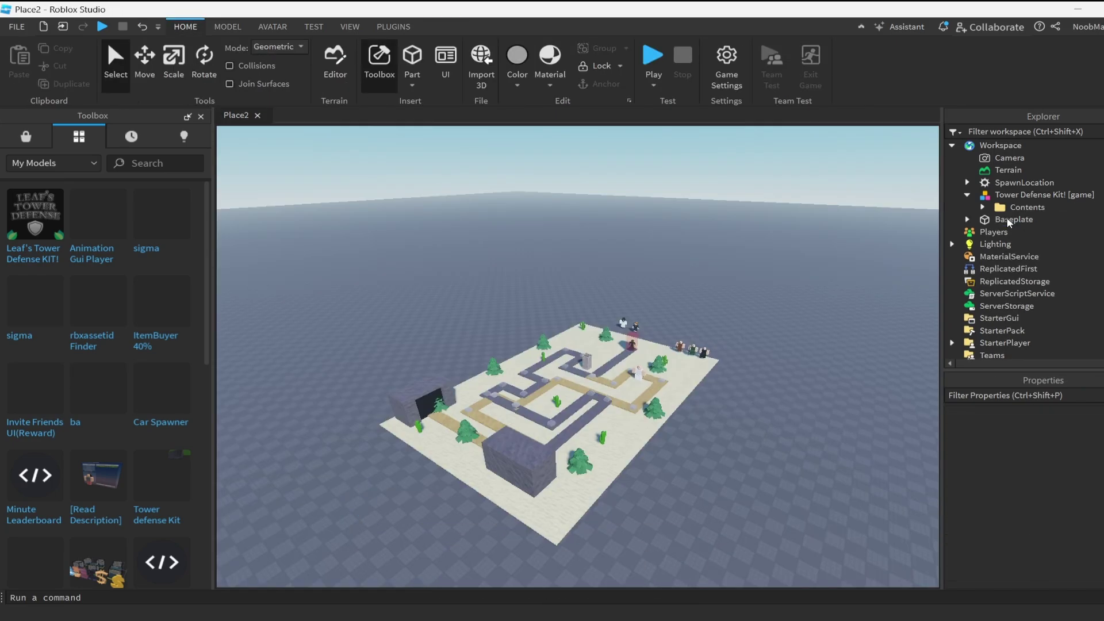
click(983, 207)
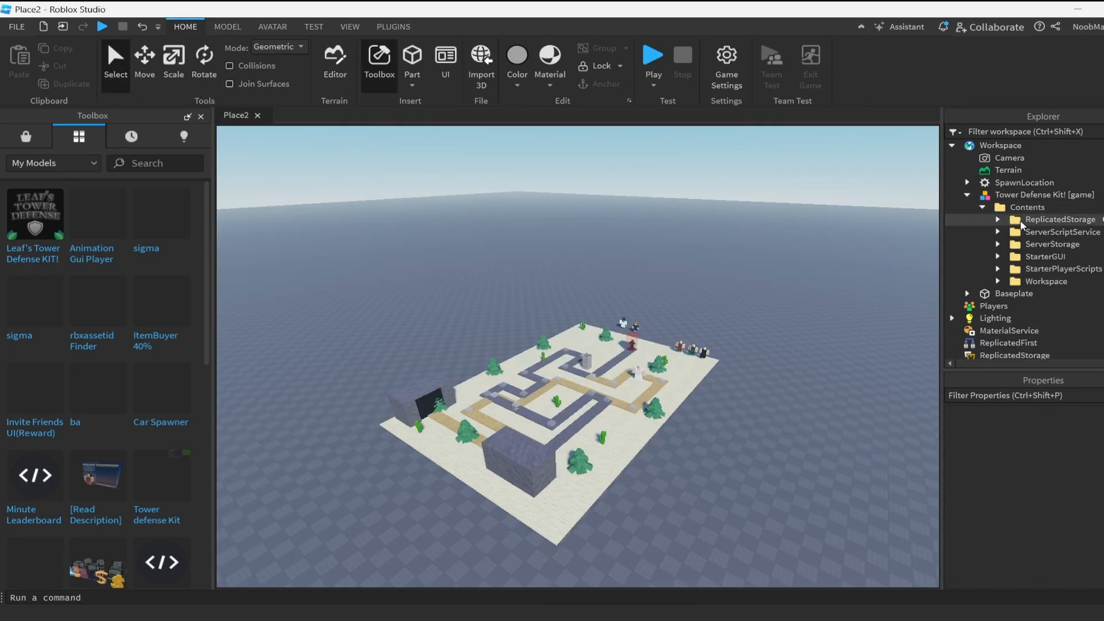
Move the kit's ReplicatedStorage items into the place's ReplicatedStorage, then save to Roblox.
click(1060, 219)
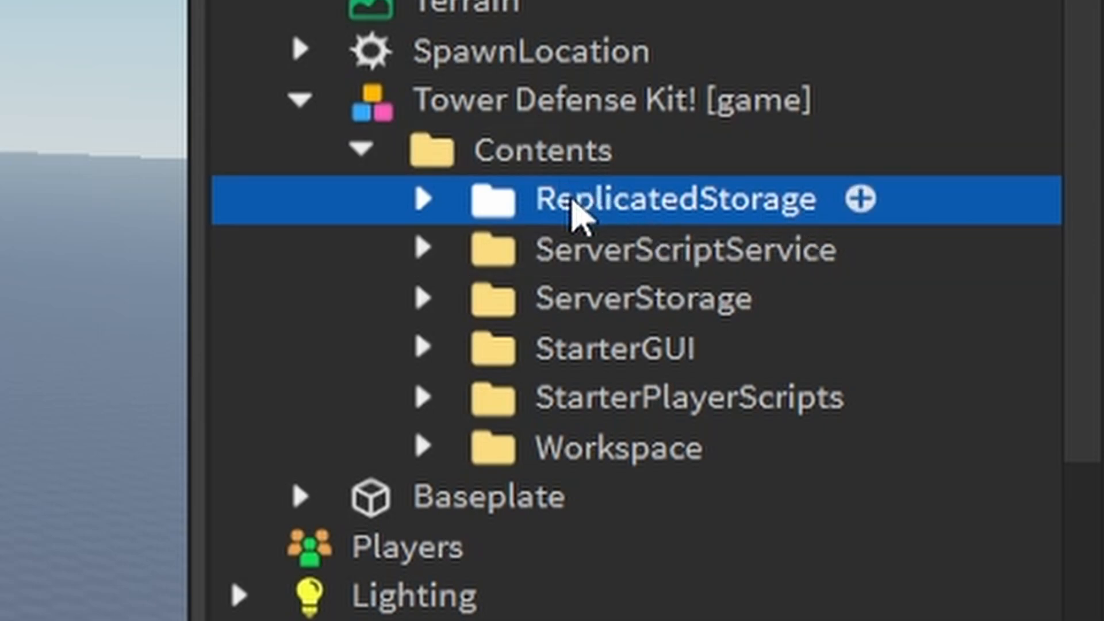
scroll(down, 3)
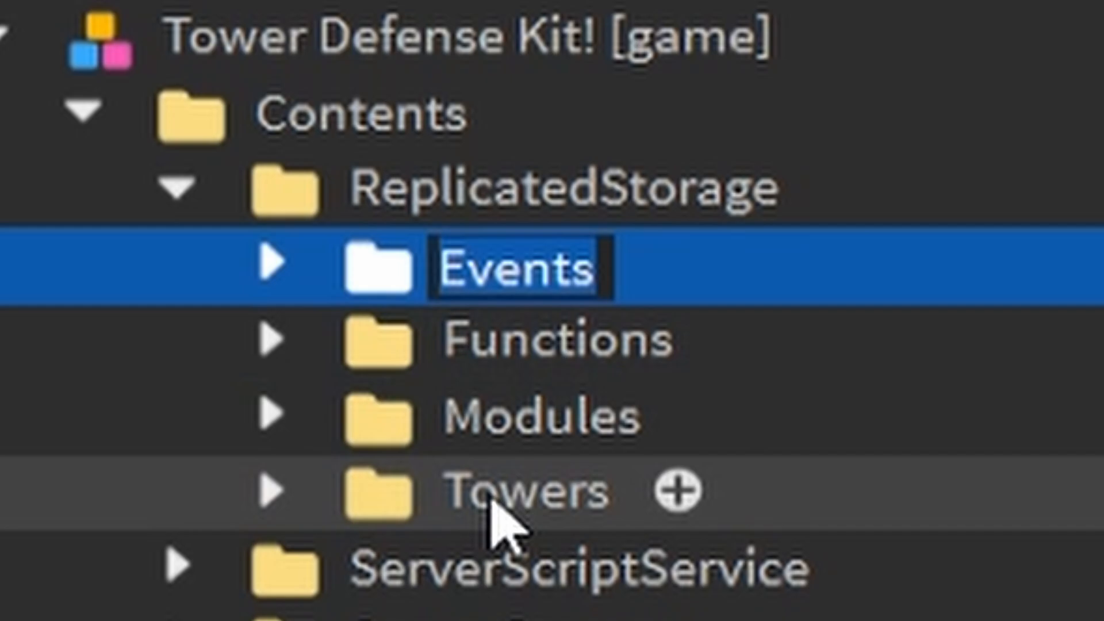
click(519, 490)
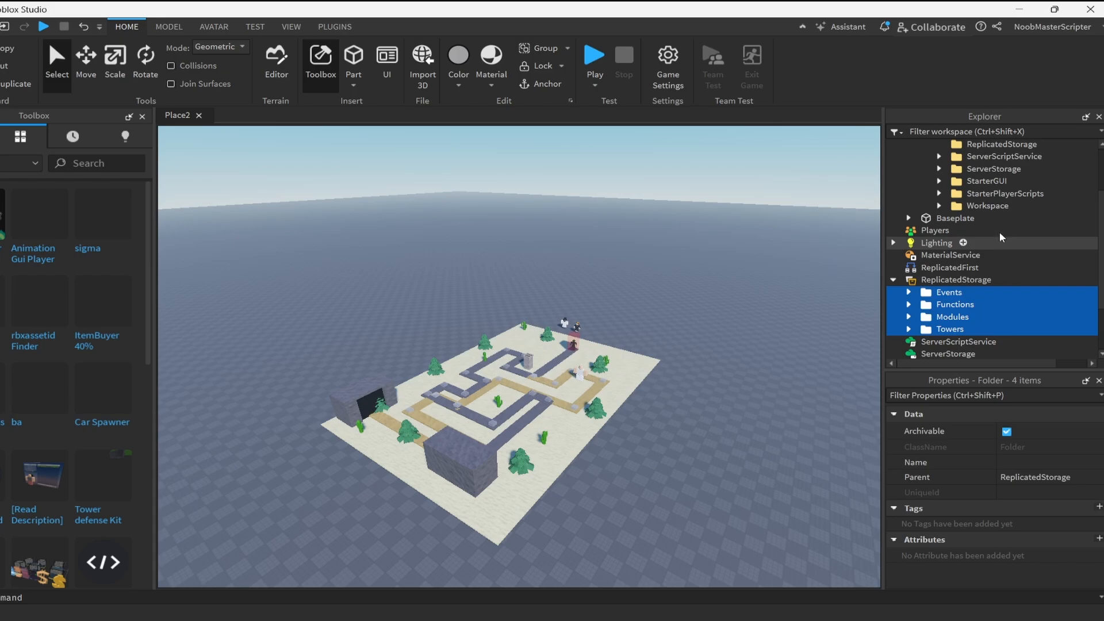
click(939, 157)
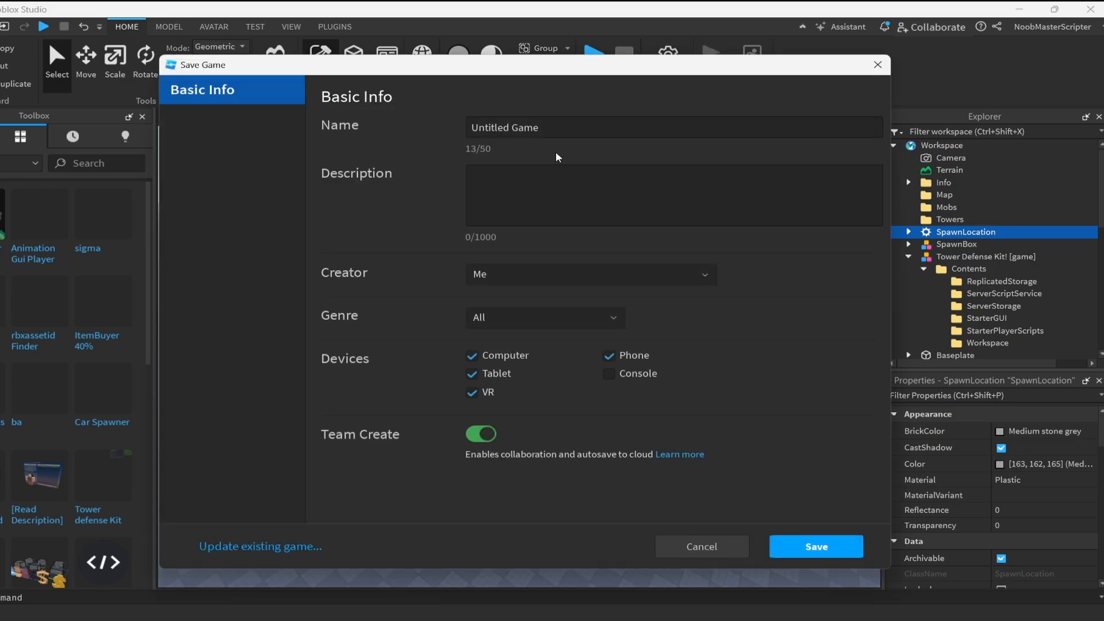
Name the game 'tower defrnse game' and save it as a new Roblox place.
text(hsdhfhsdf)
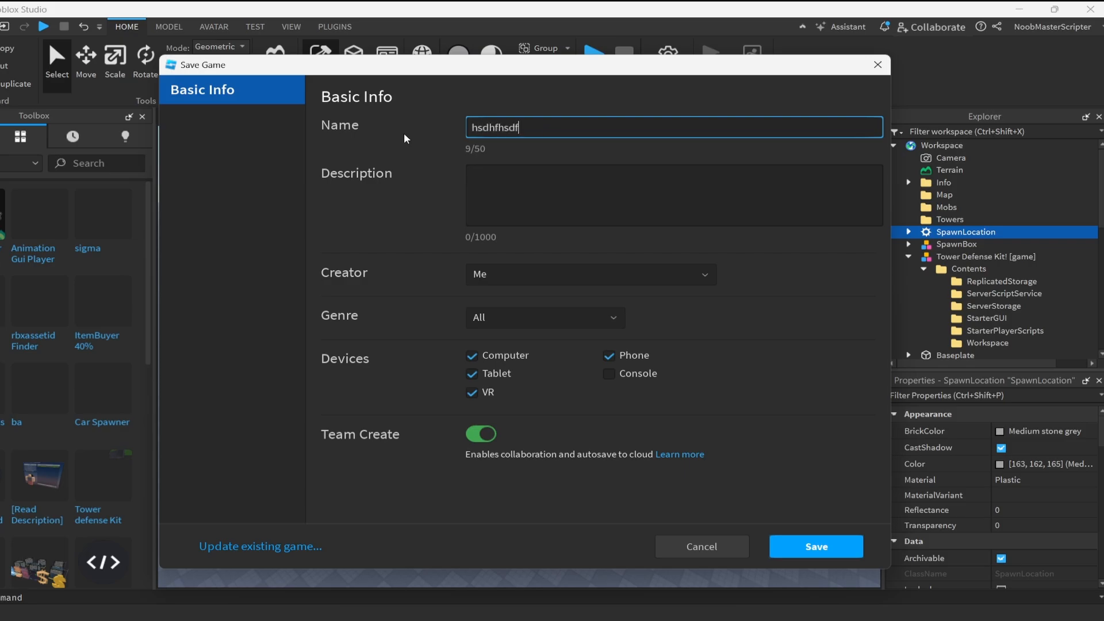
text(tower defrnse game)
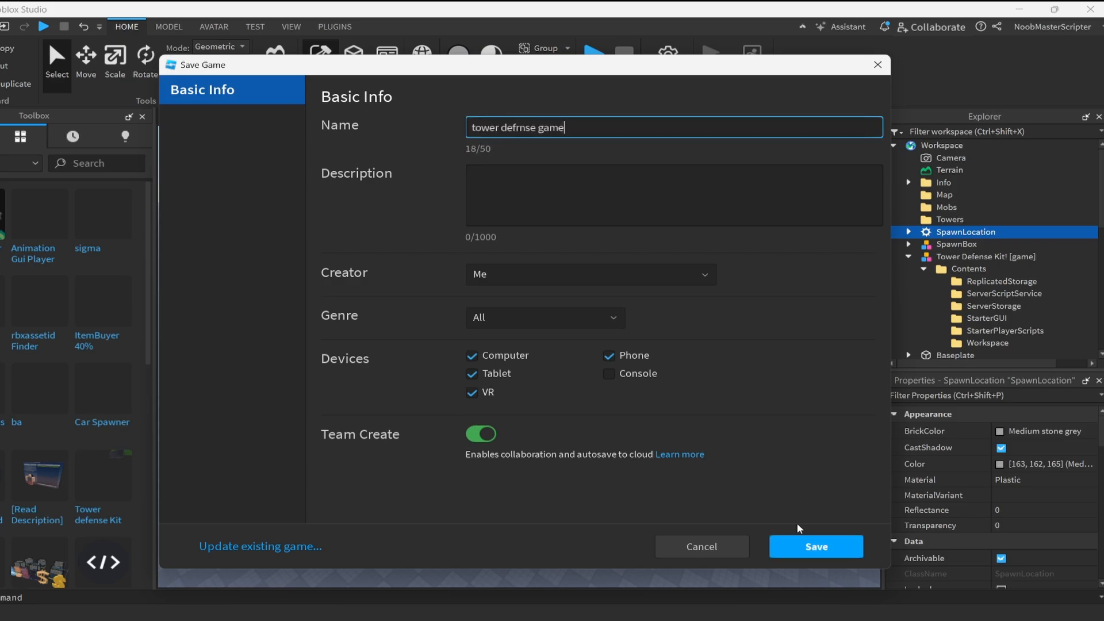
click(817, 547)
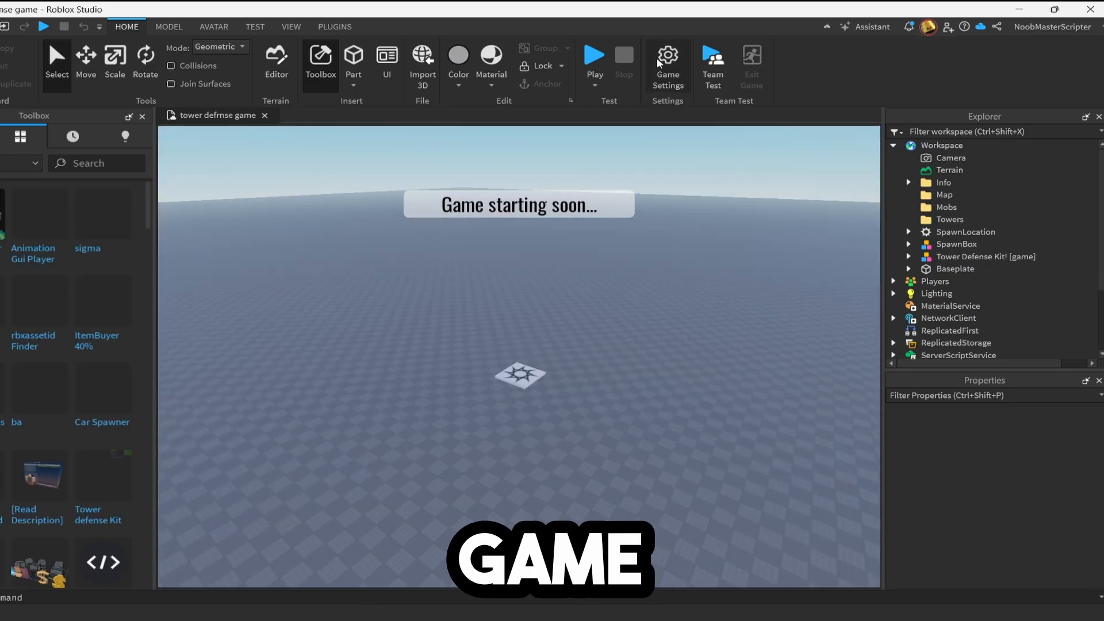
Enable Allow HTTP Requests in Game Settings > Security and save.
click(667, 55)
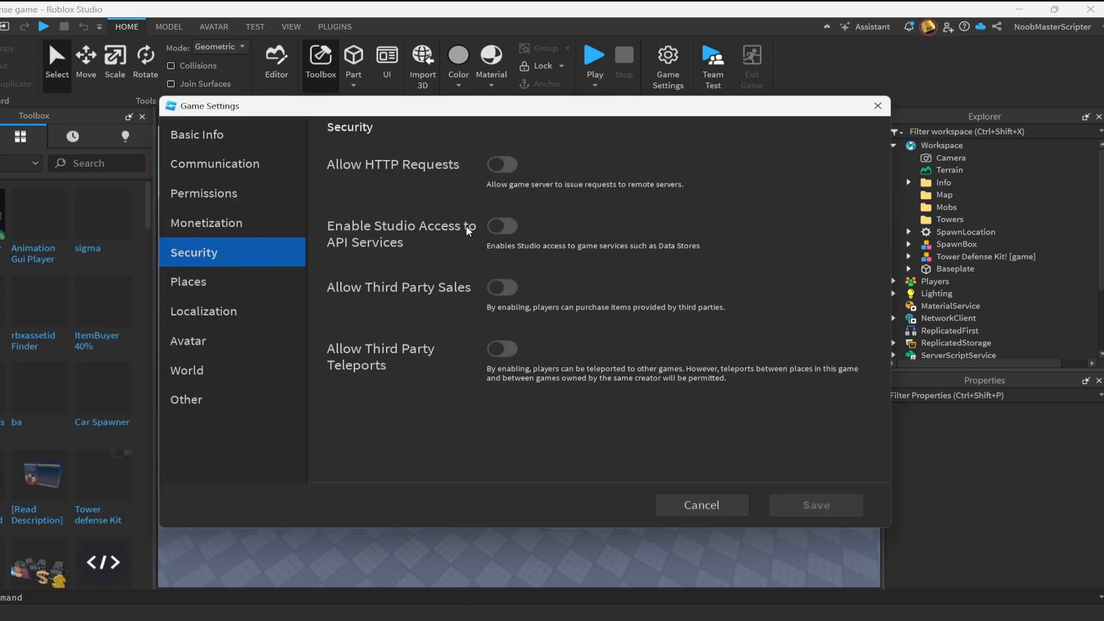
click(502, 166)
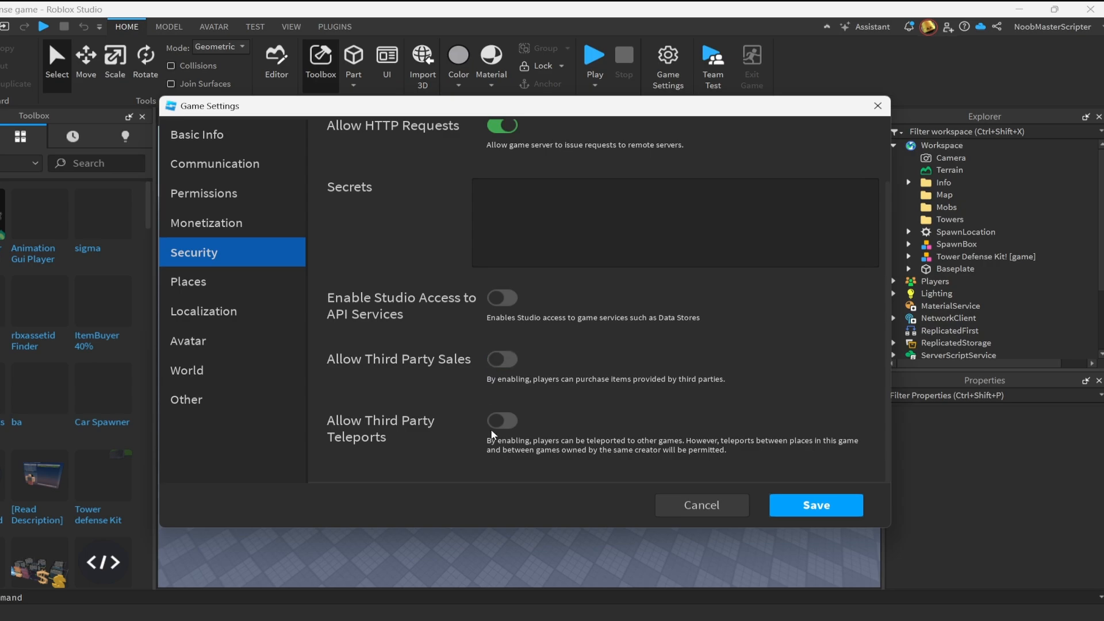
click(502, 296)
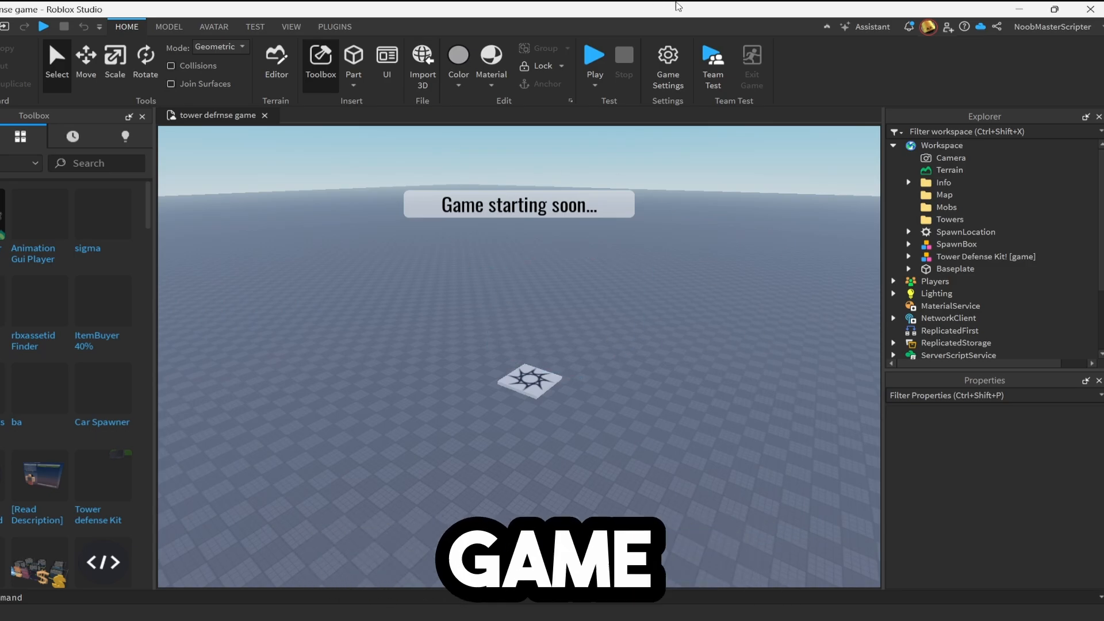
click(594, 54)
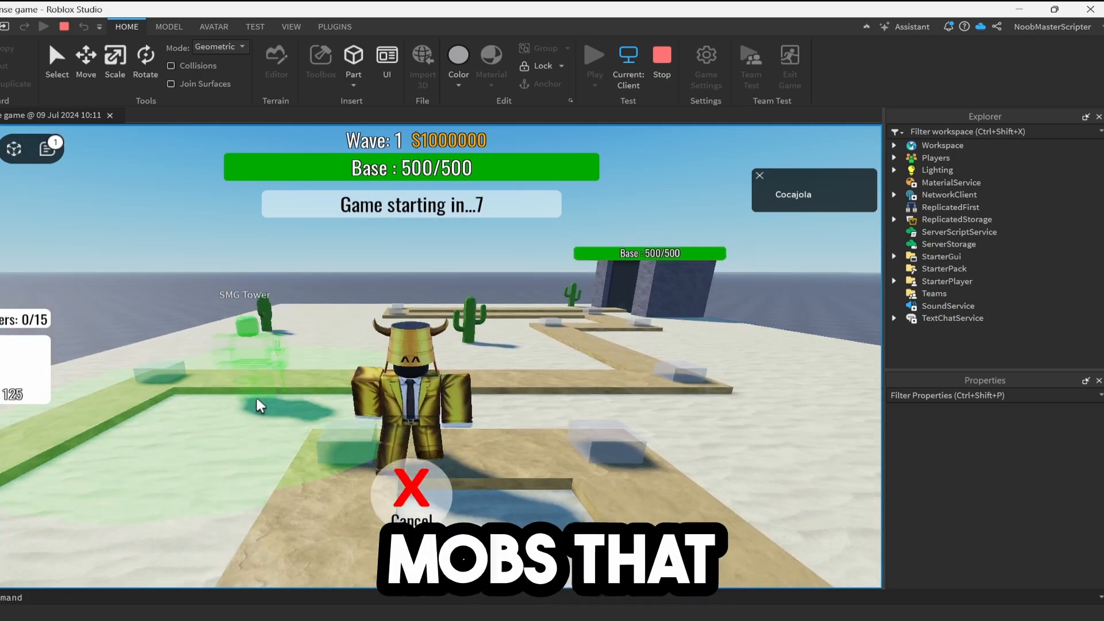
click(401, 380)
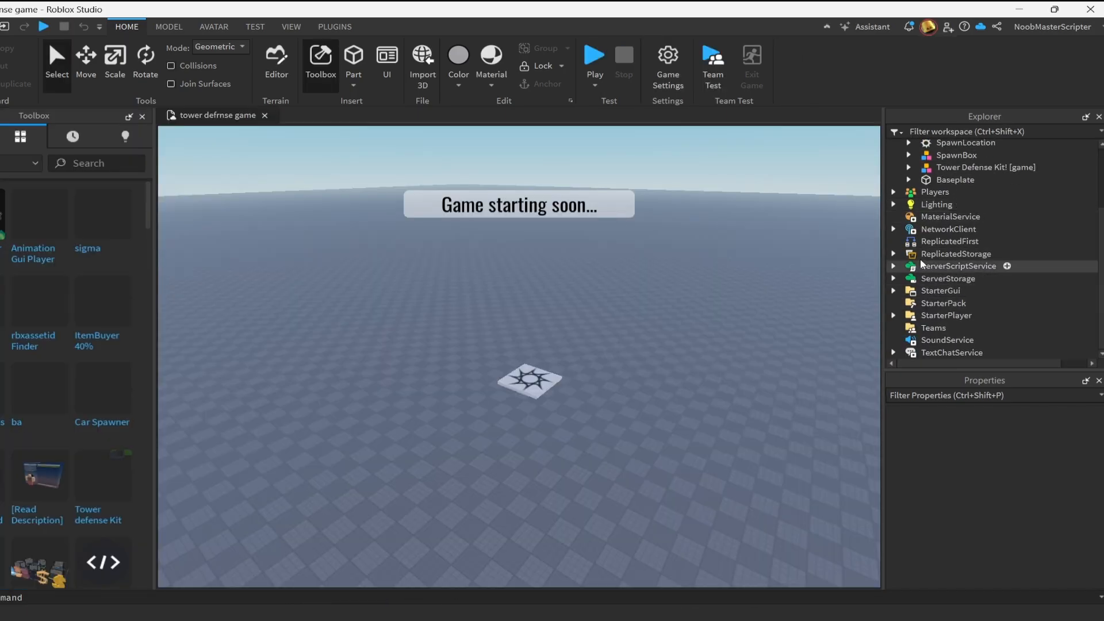
Change the starting gold.Value in OnPlayerAdded from 1000000 to 500.
click(895, 267)
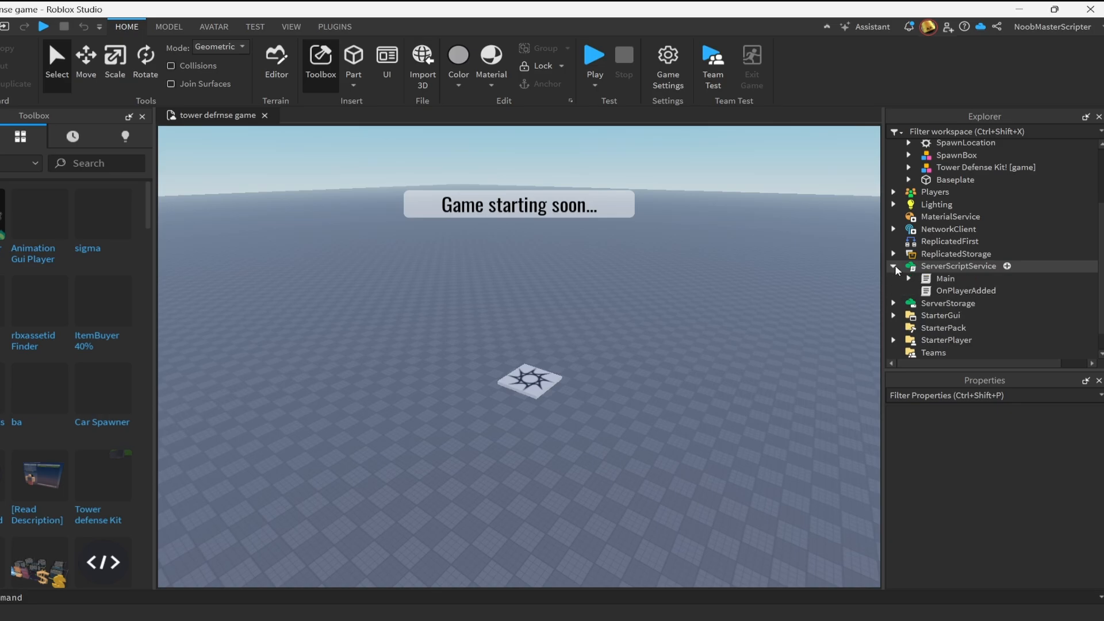
double_click(966, 290)
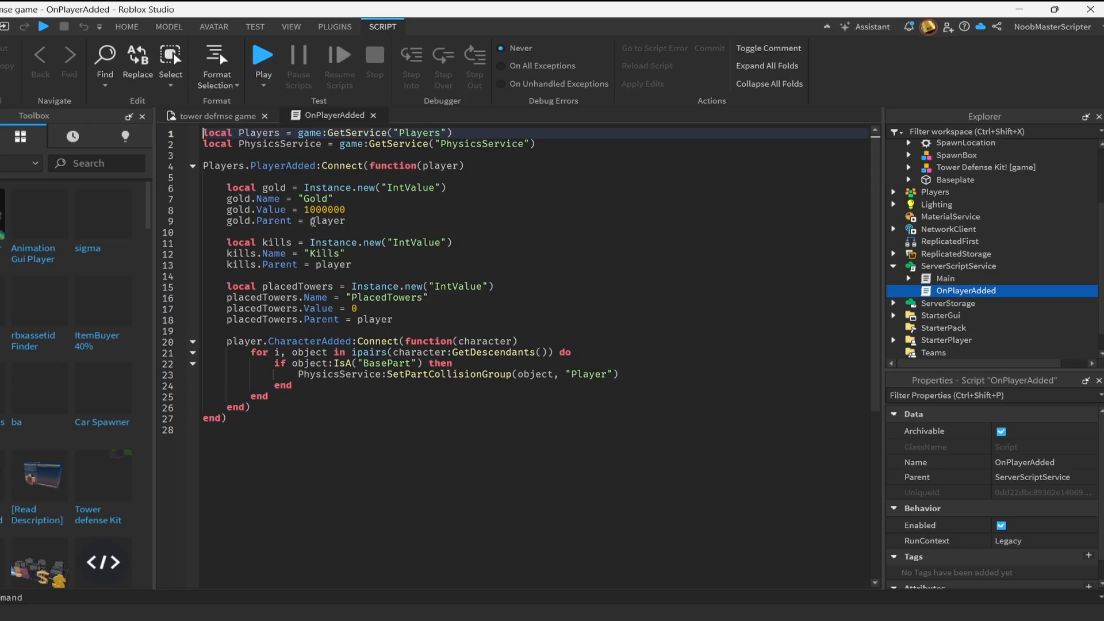
double_click(324, 210)
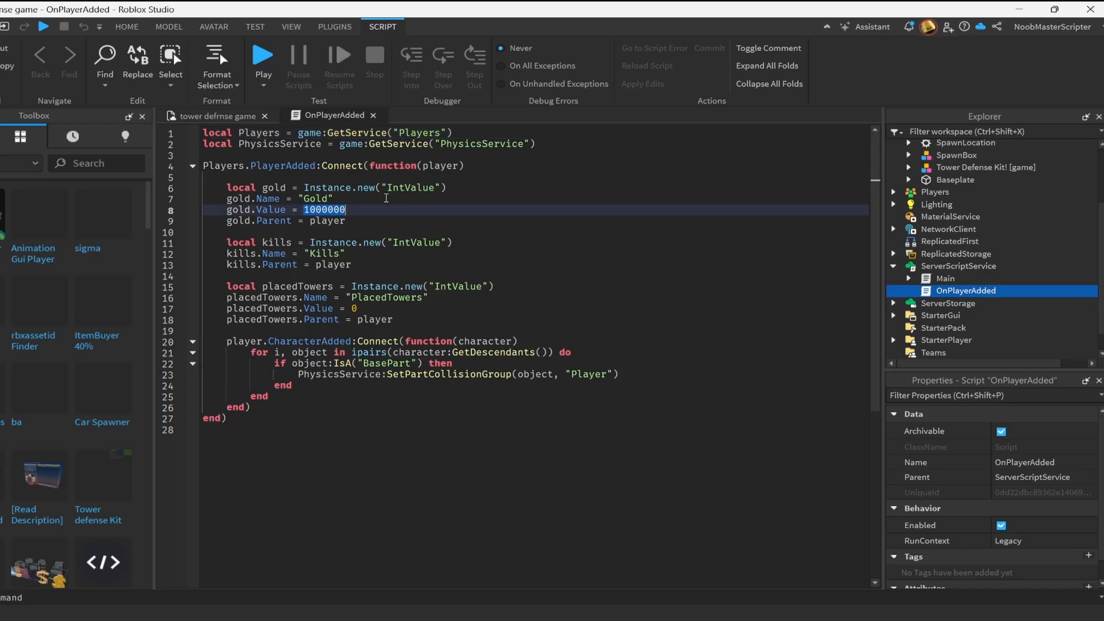
text(500)
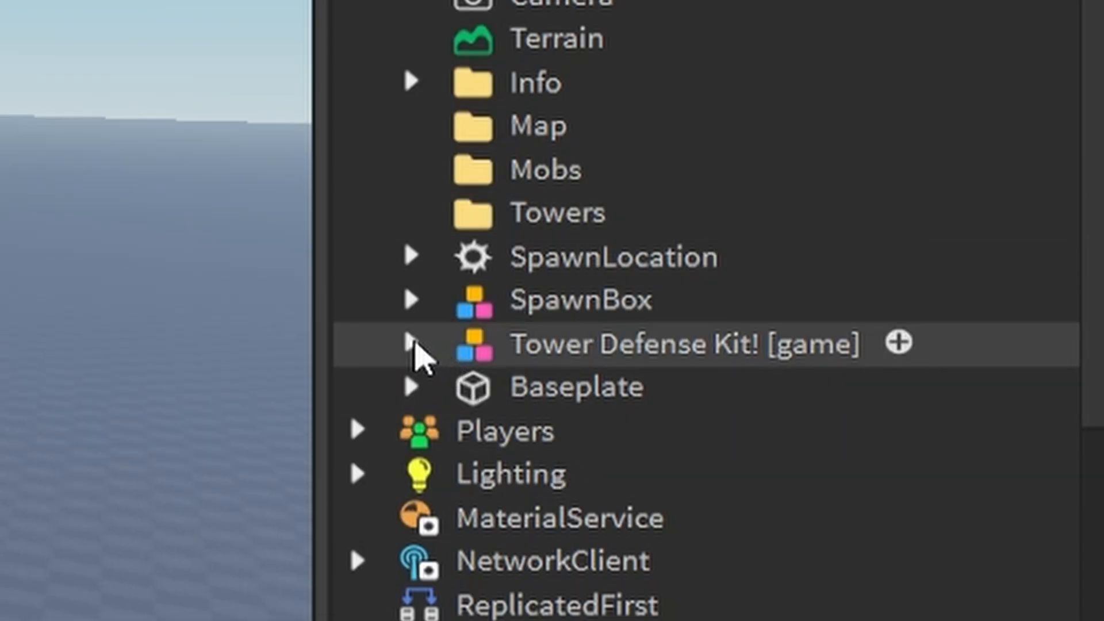
Duplicate SMG Tower in ReplicatedStorage > Towers and rename the copy 'Tower 2'.
scroll(down, 3)
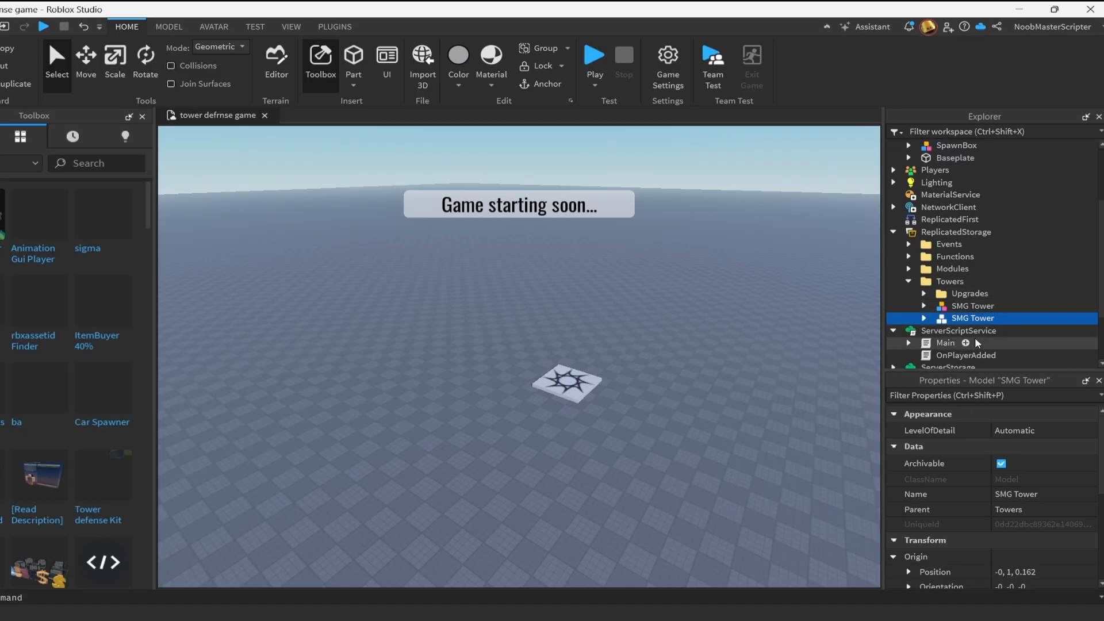
click(925, 318)
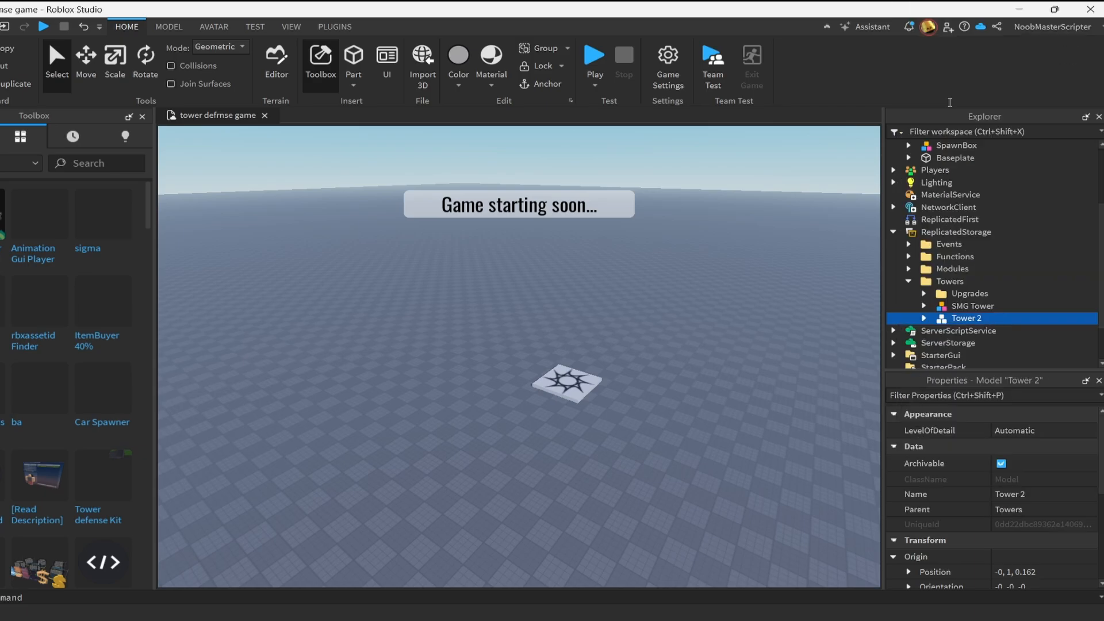
scroll(down, 3)
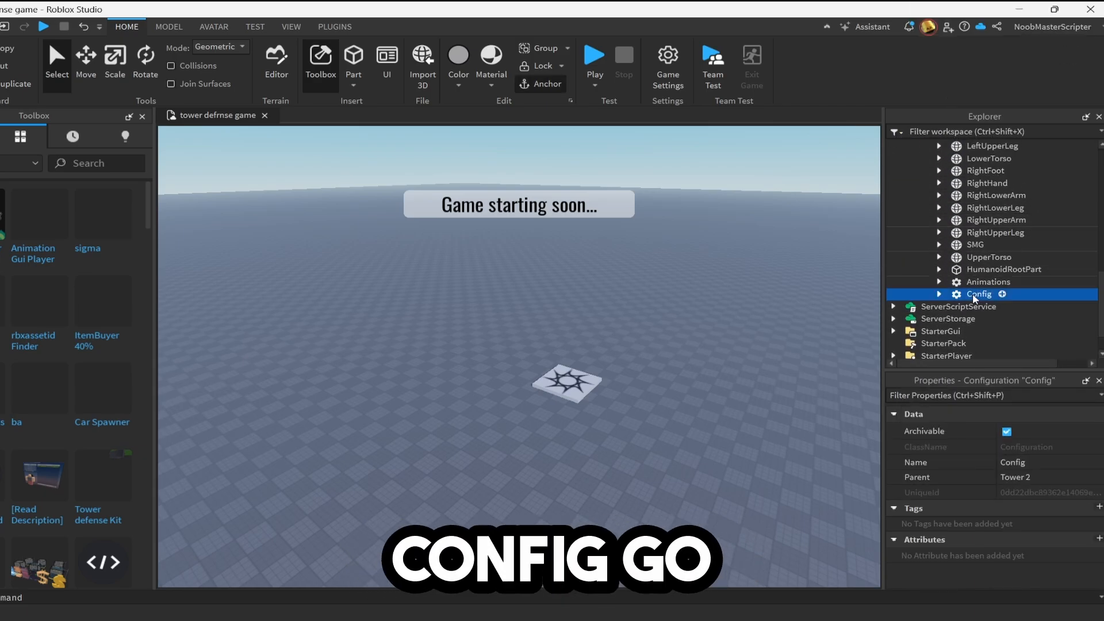
Inspect Tower 2's Config Cooldown value, then start a playtest with 500 starting gold.
click(924, 295)
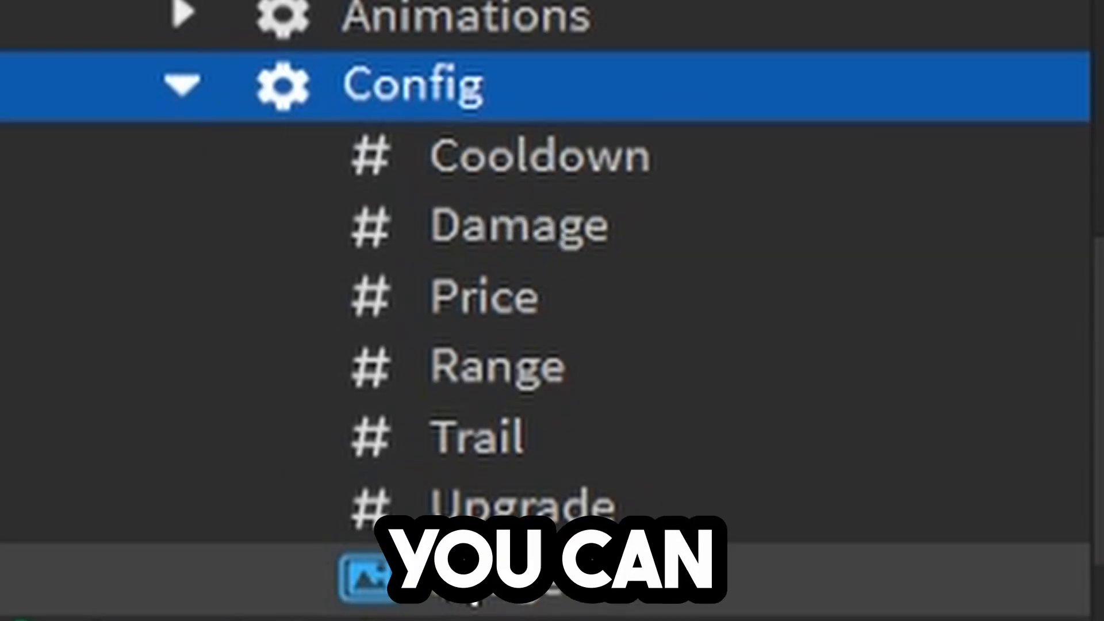
click(486, 517)
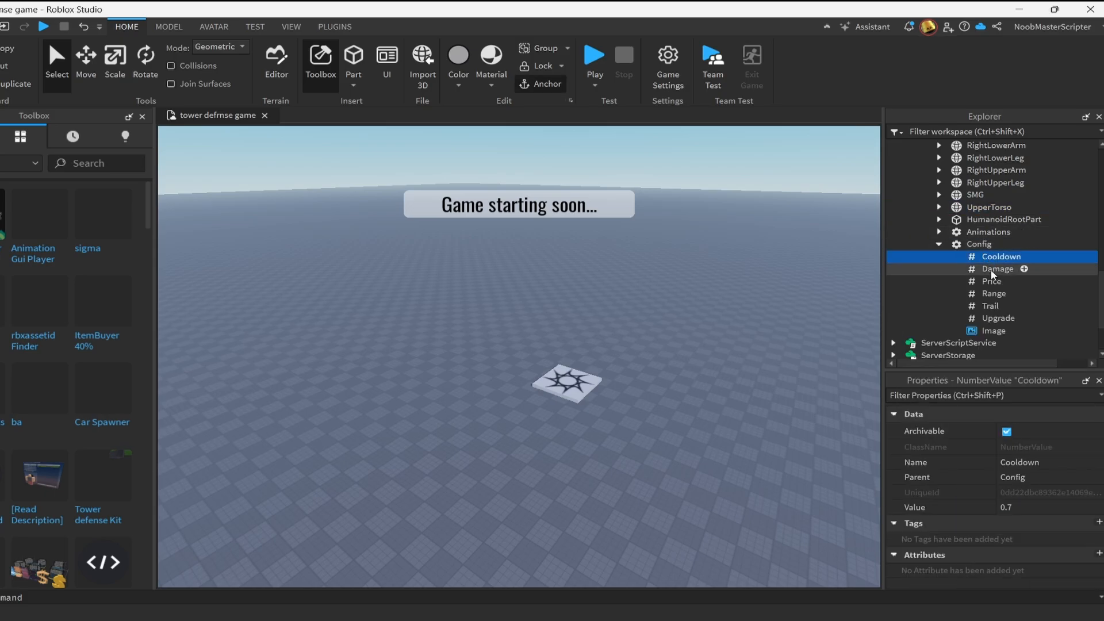
mouse_move(1007, 293)
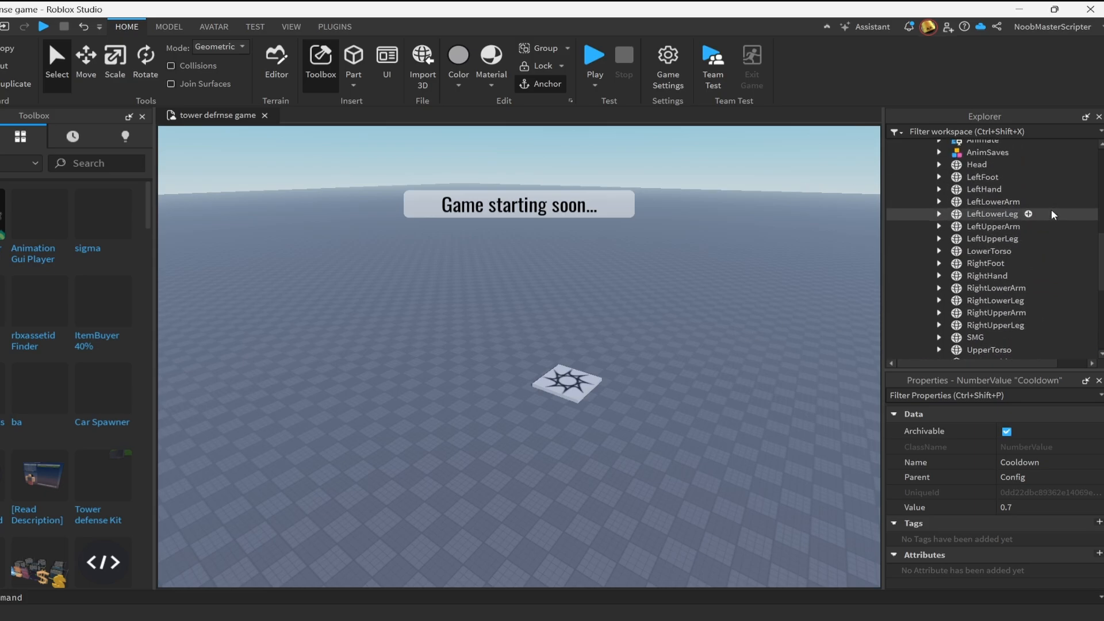
click(966, 267)
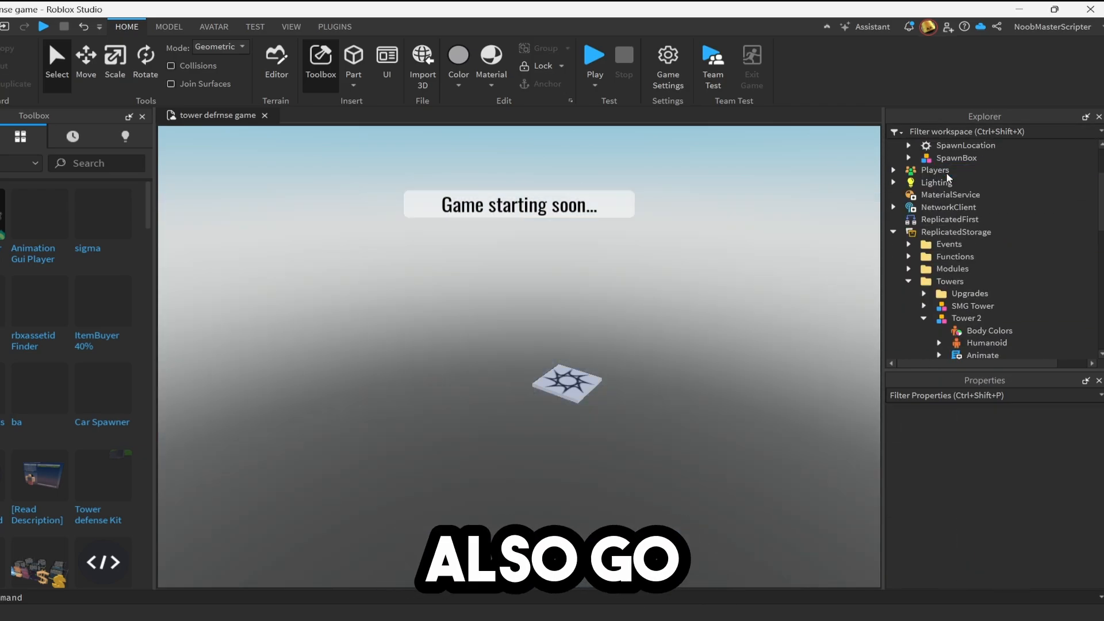
click(596, 55)
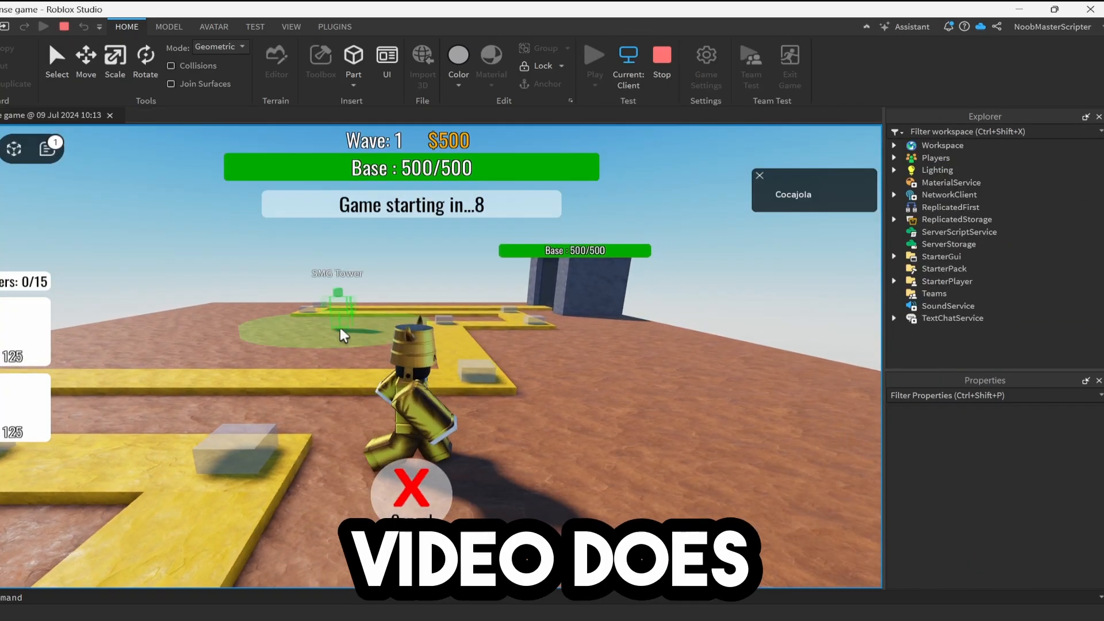